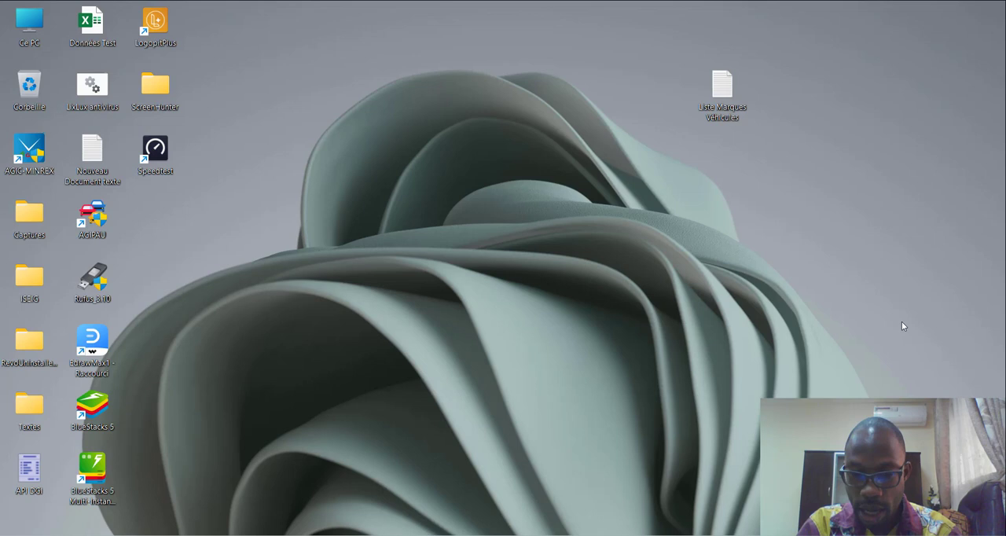
mouse_move(581, 434)
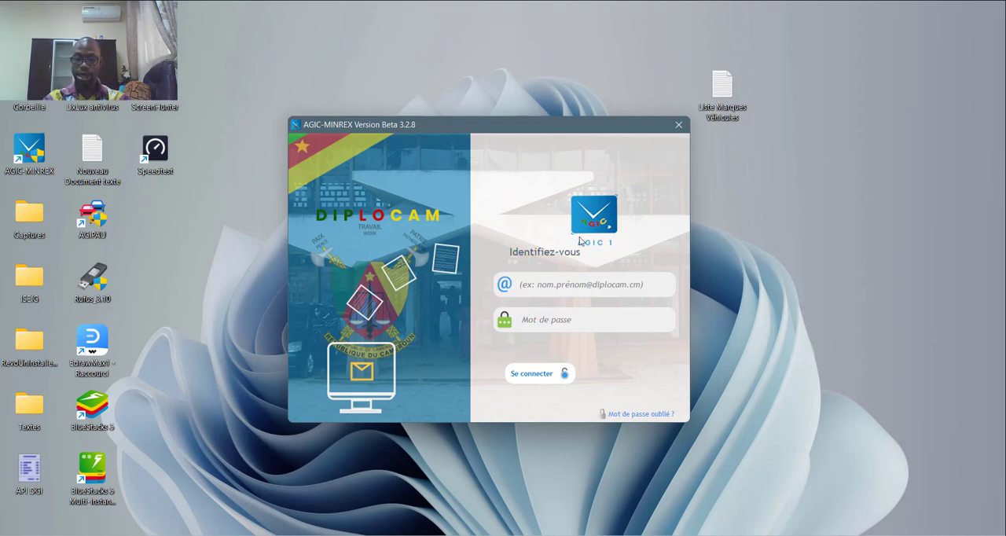
left_click(585, 283)
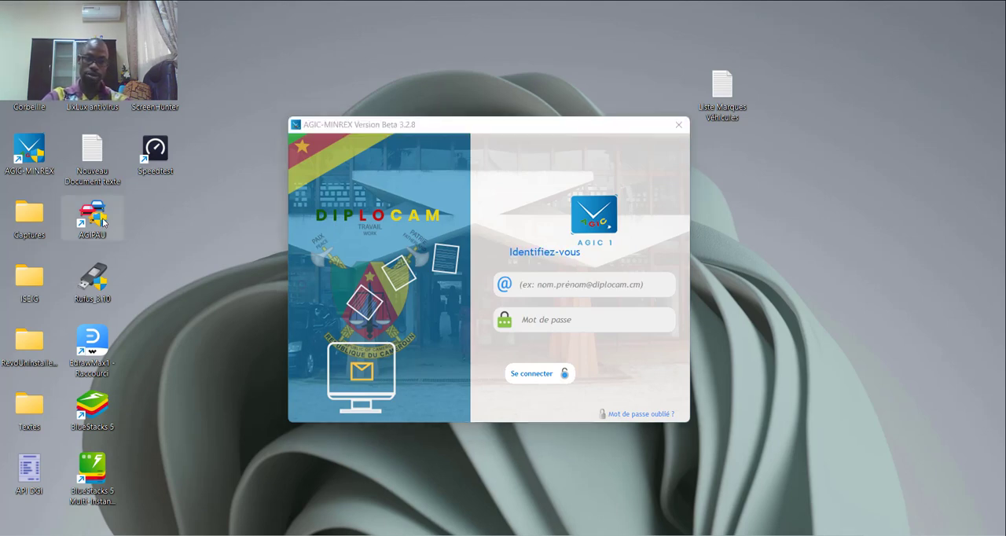
mouse_move(423, 393)
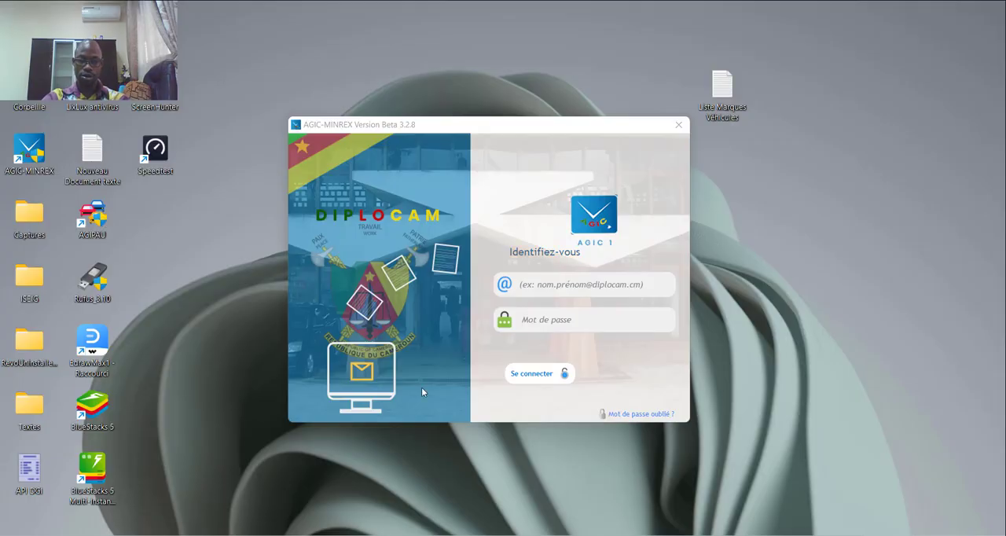